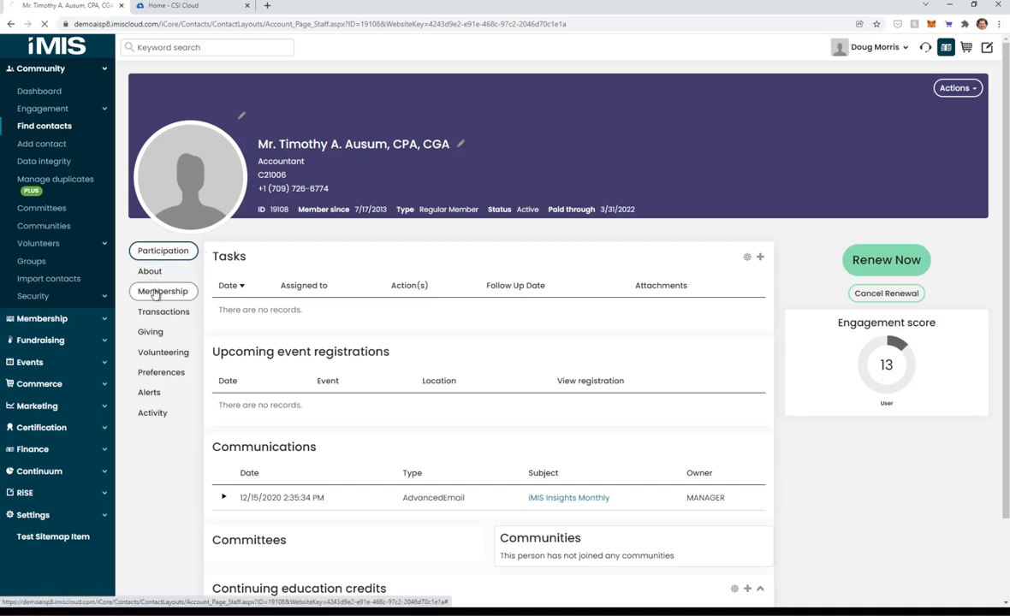
left_click(163, 291)
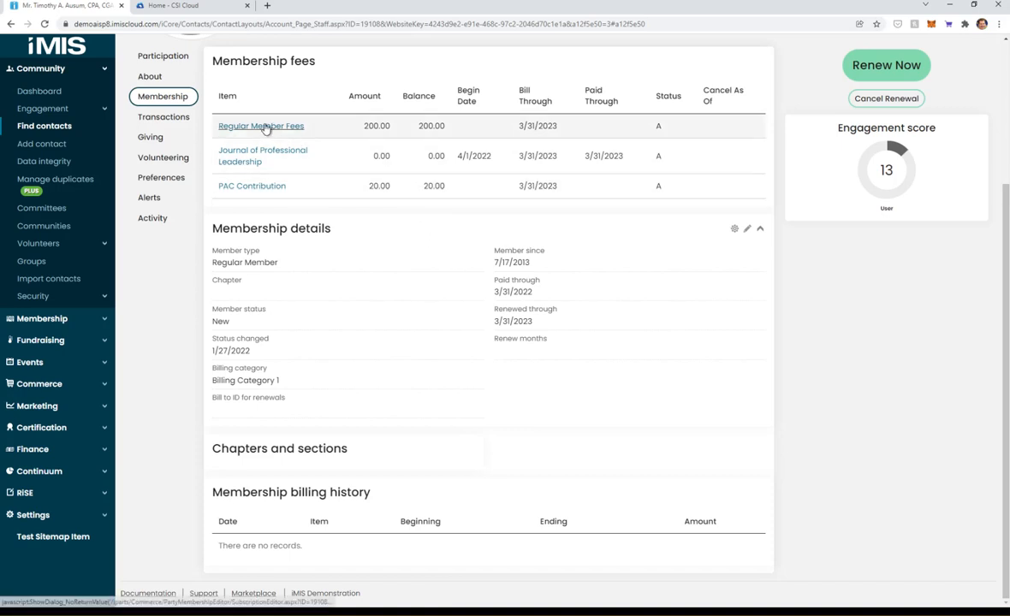
mouse_move(253, 173)
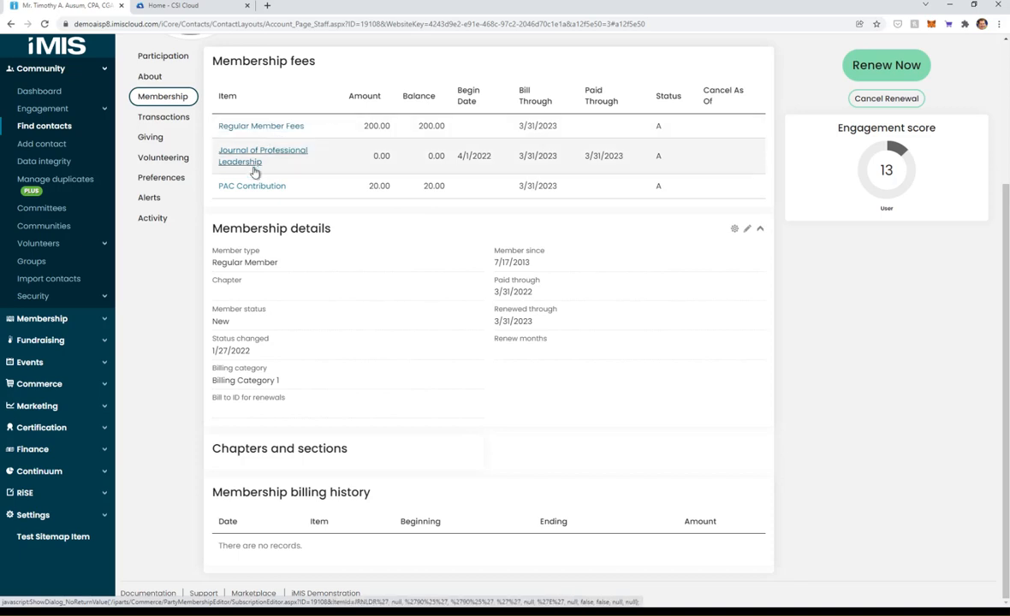
mouse_move(267, 199)
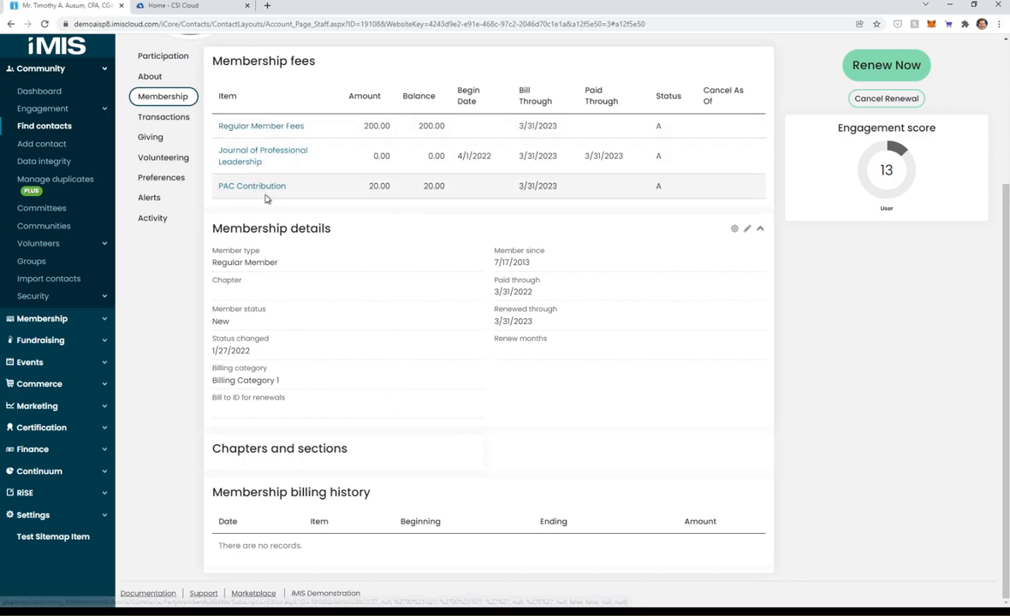
mouse_move(267, 202)
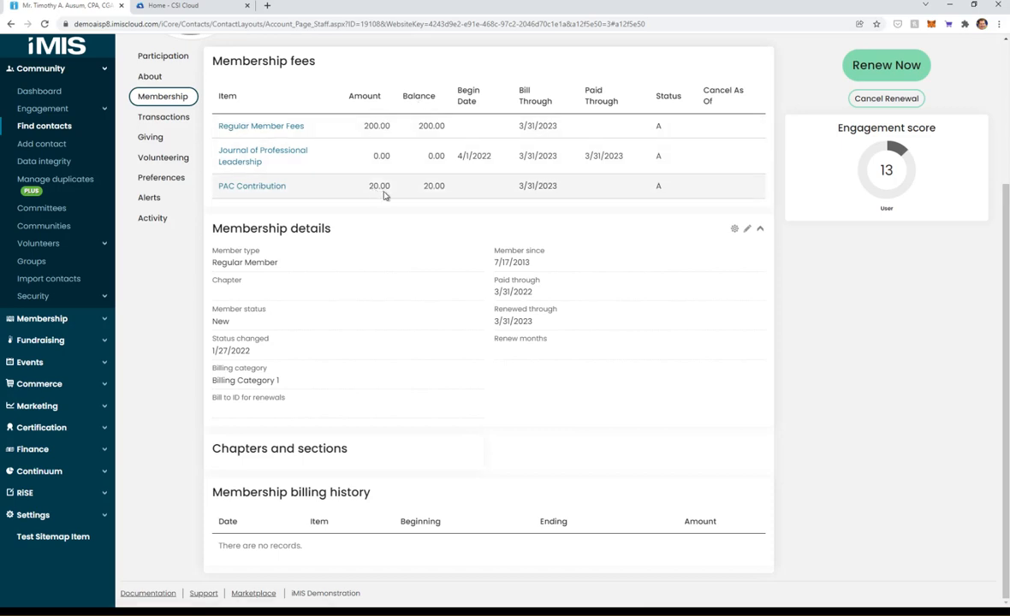
mouse_move(404, 113)
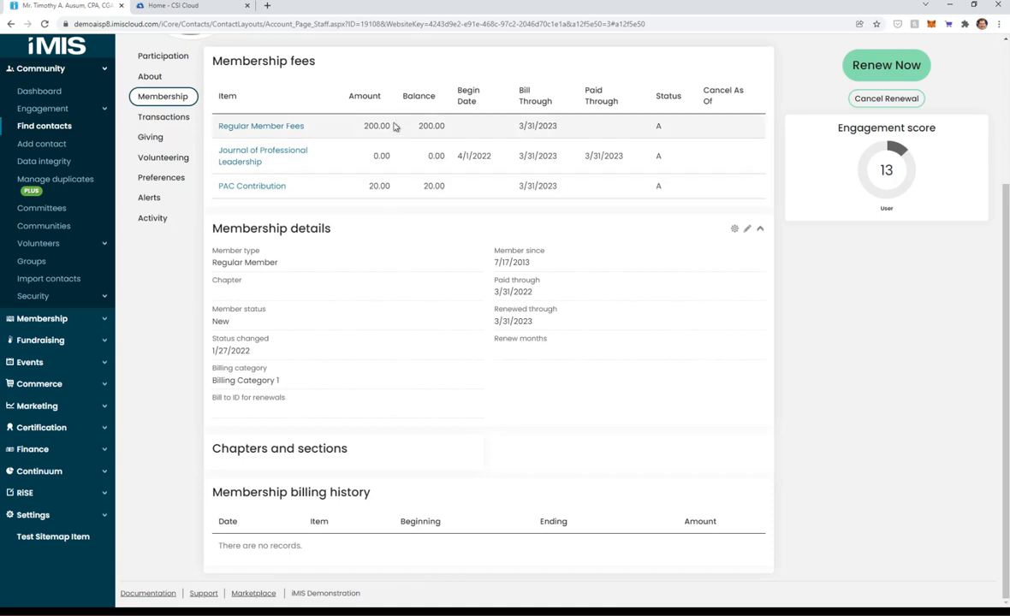
mouse_move(421, 241)
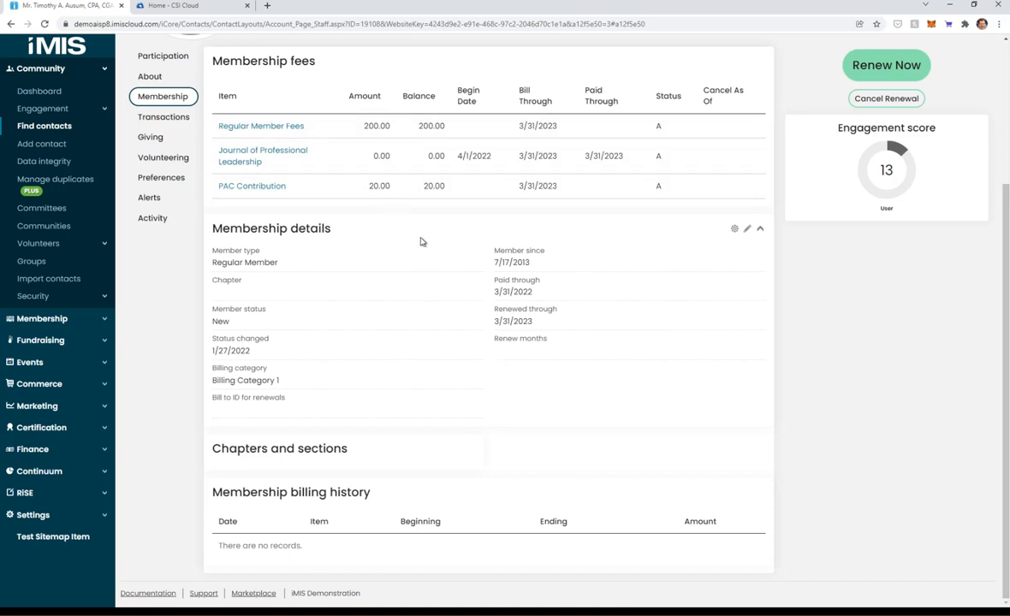
mouse_move(367, 219)
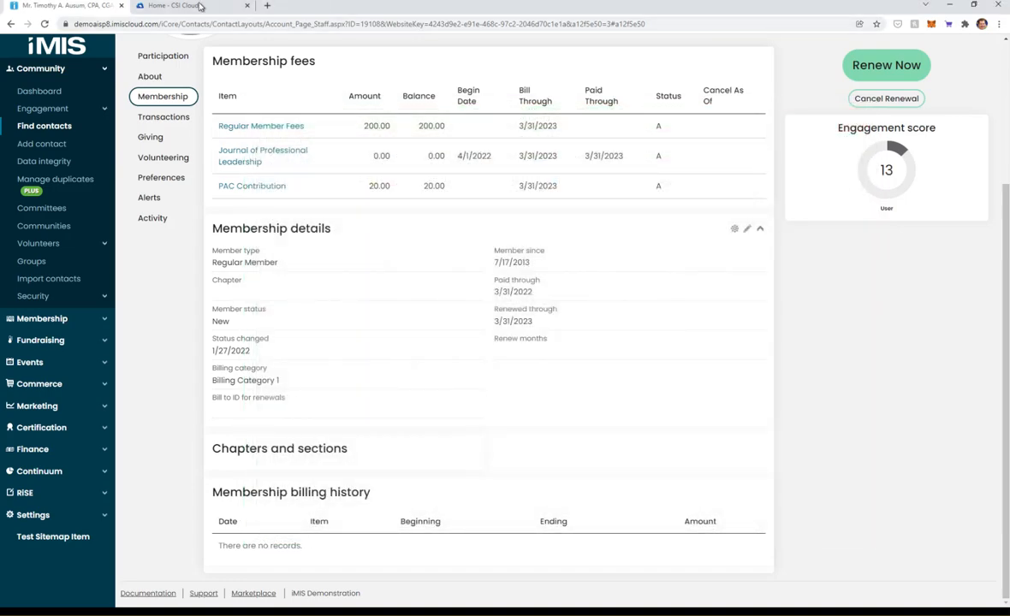
Upload DuesImportSample.xlsx to iDMS Import, detecting ID, Amount, Date and Payment Method columns on Sheet1
left_click(174, 7)
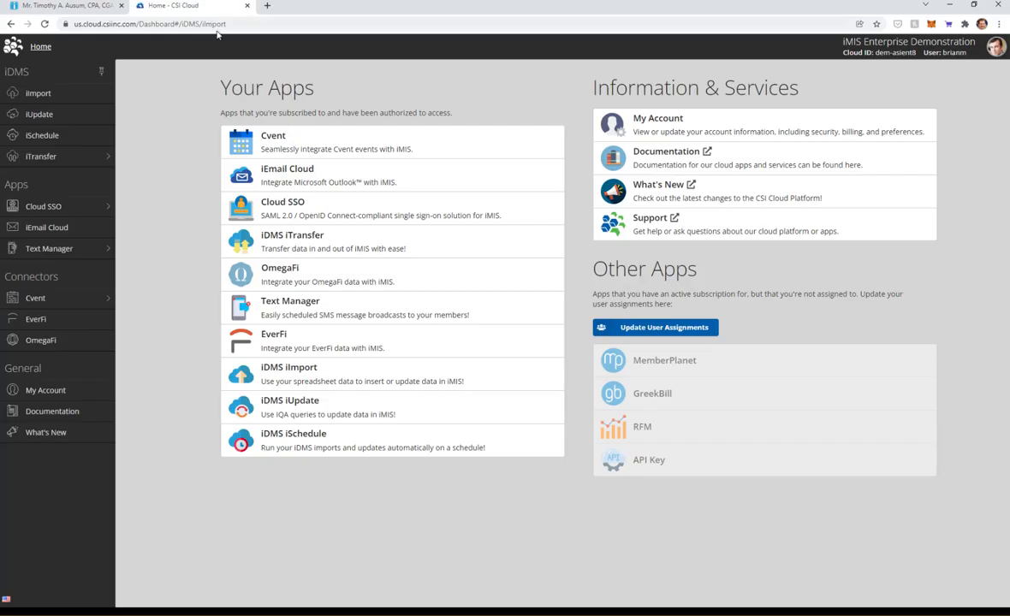
left_click(38, 92)
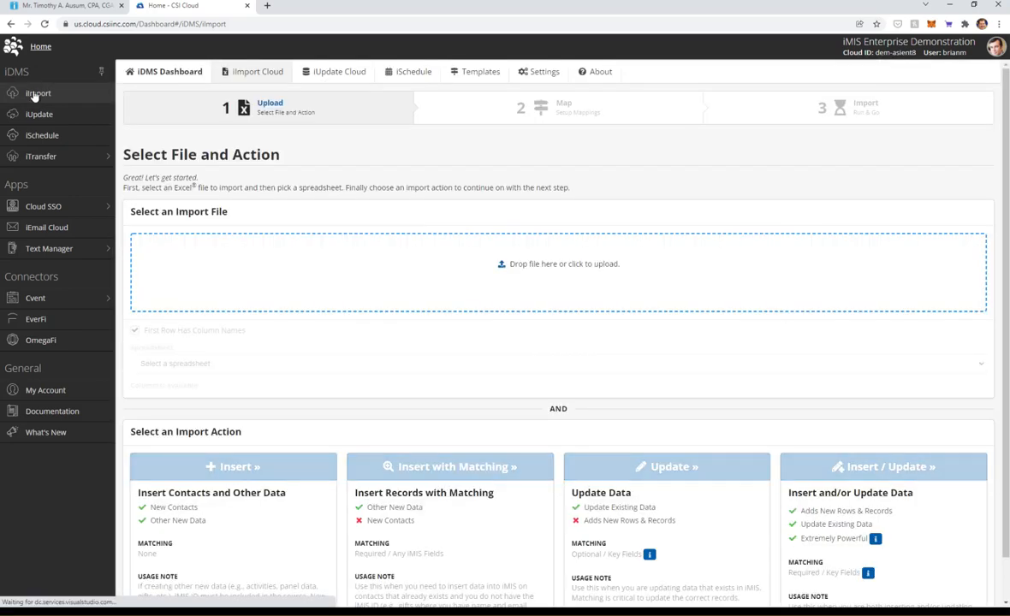
left_click(558, 264)
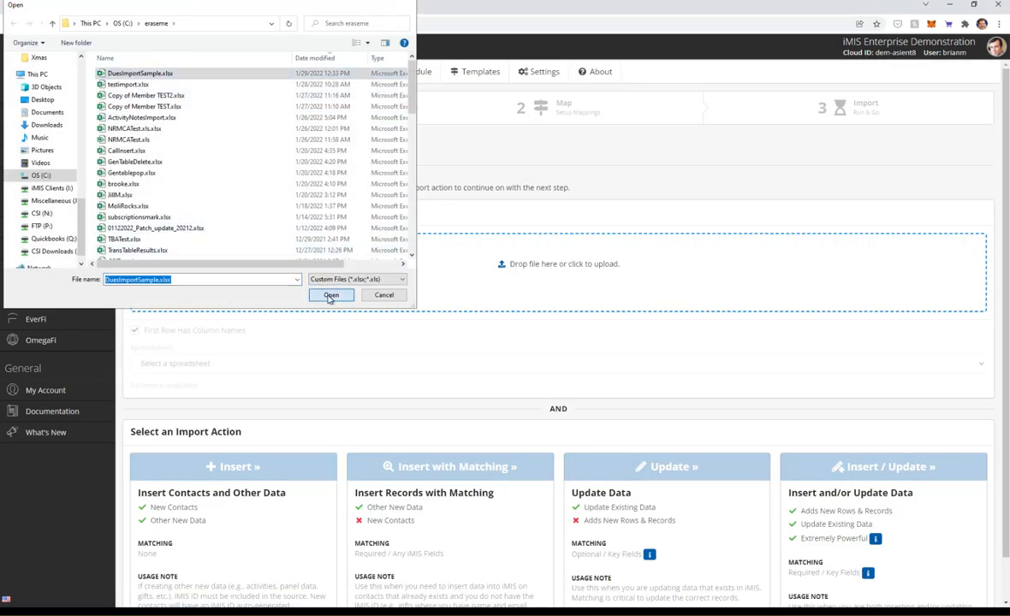
left_click(332, 294)
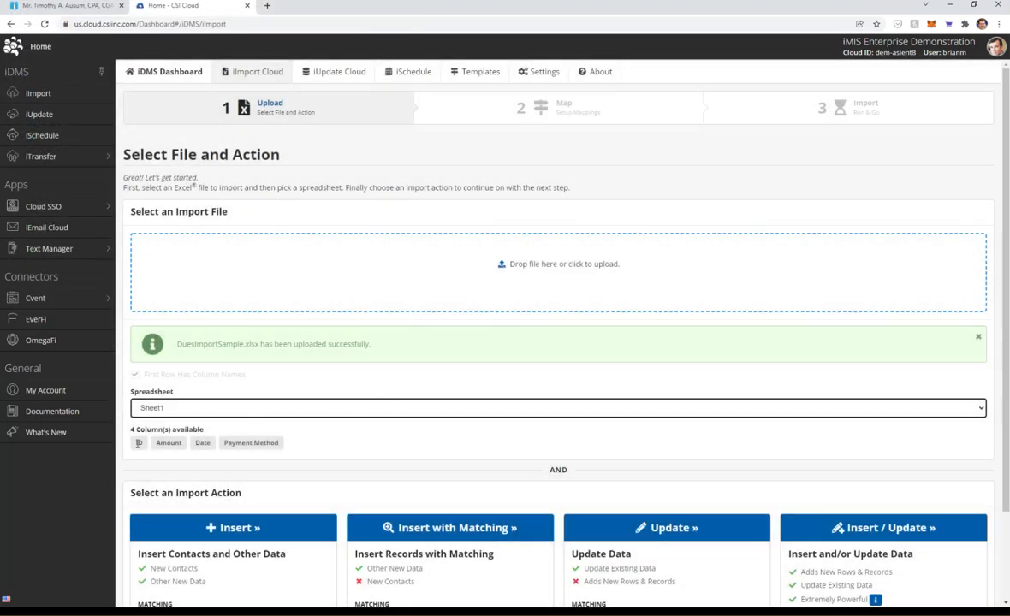
scroll("down", 3)
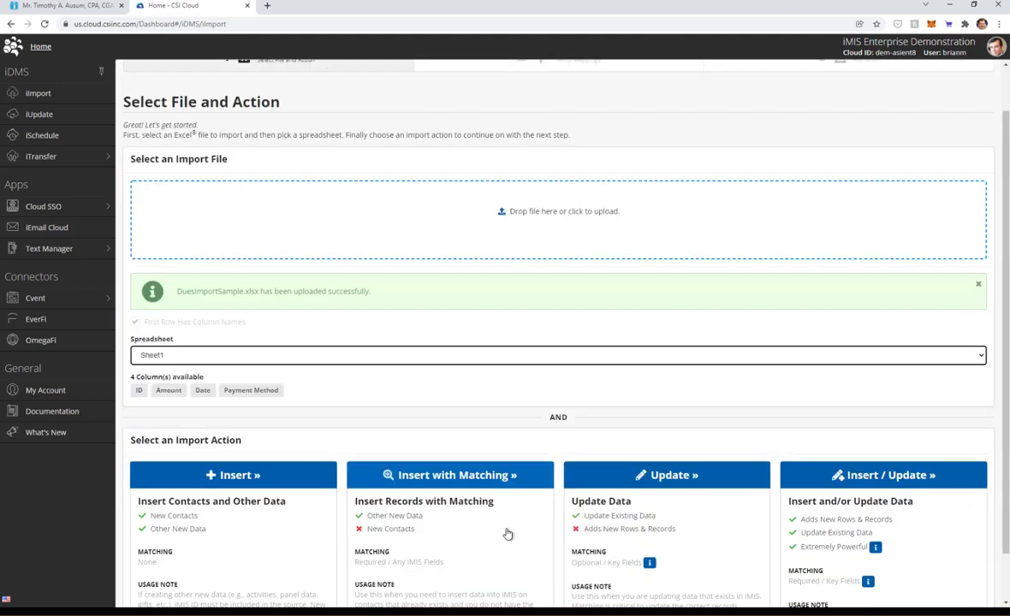
scroll("down", 3)
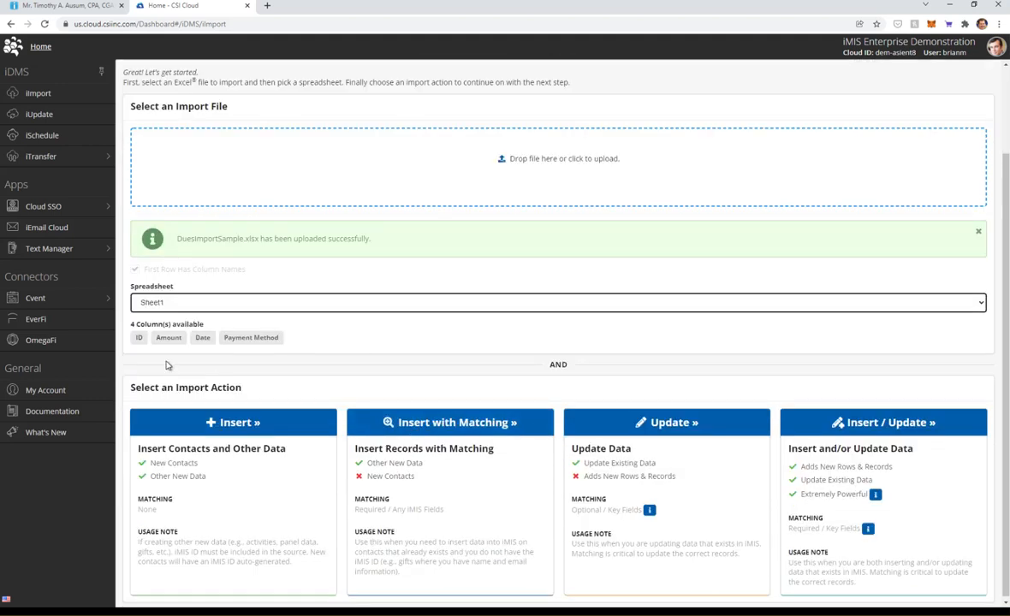
mouse_move(517, 392)
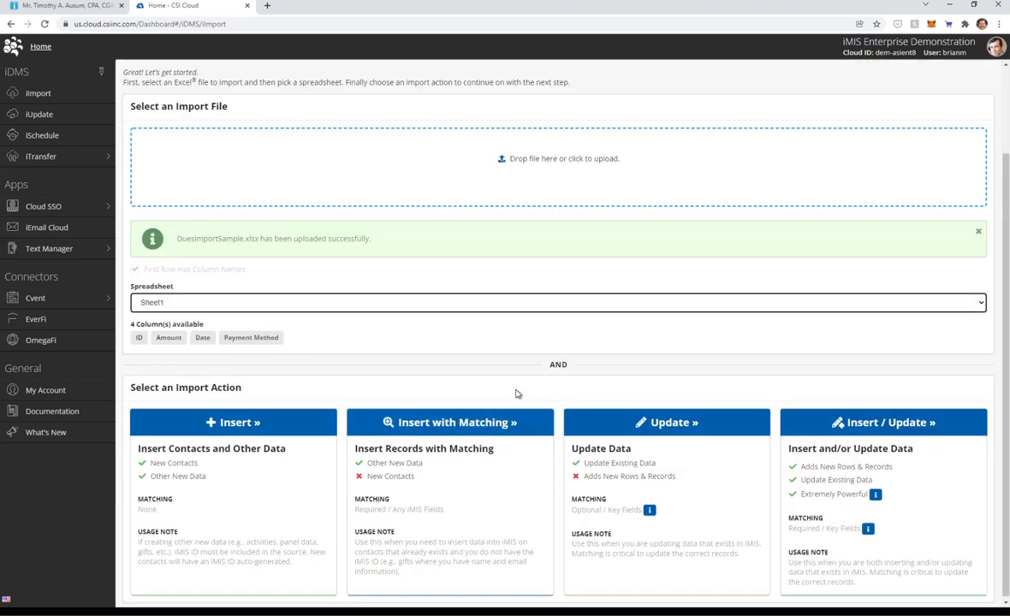
mouse_move(469, 440)
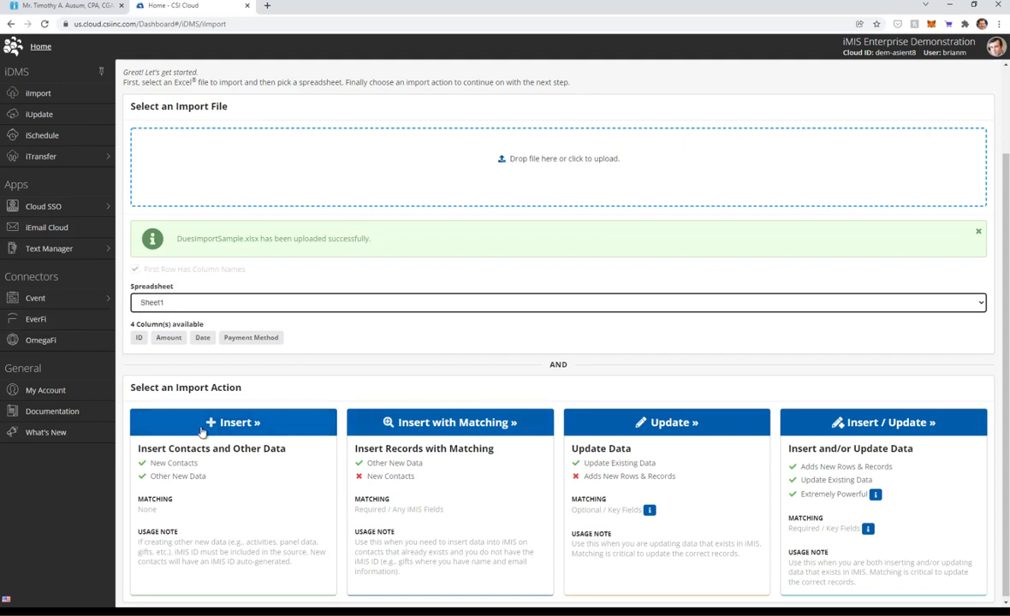
Choose Insert mode and map the Billing Payments Date field to the Date column
left_click(232, 421)
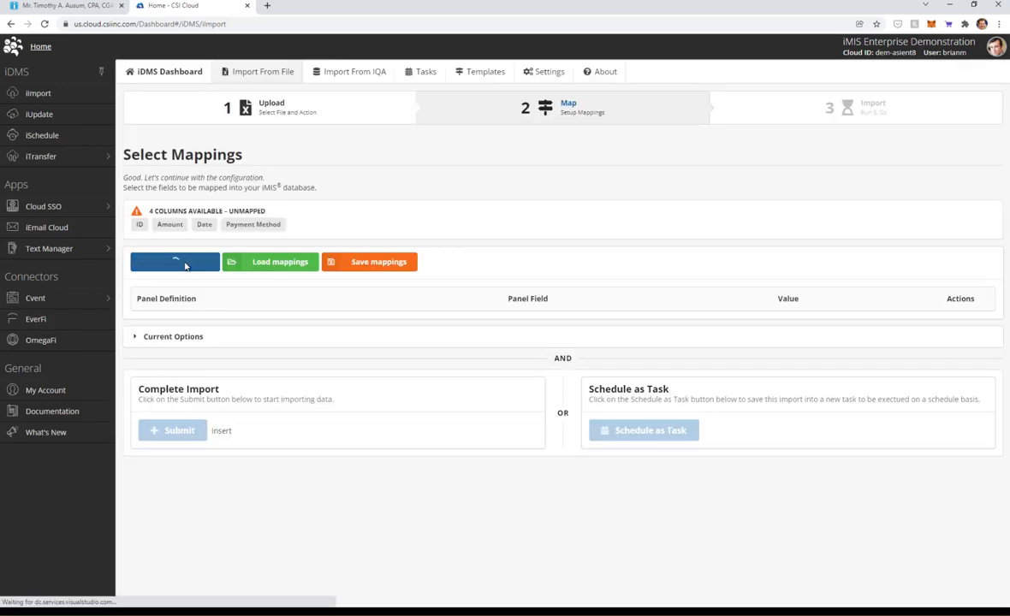
left_click(174, 261)
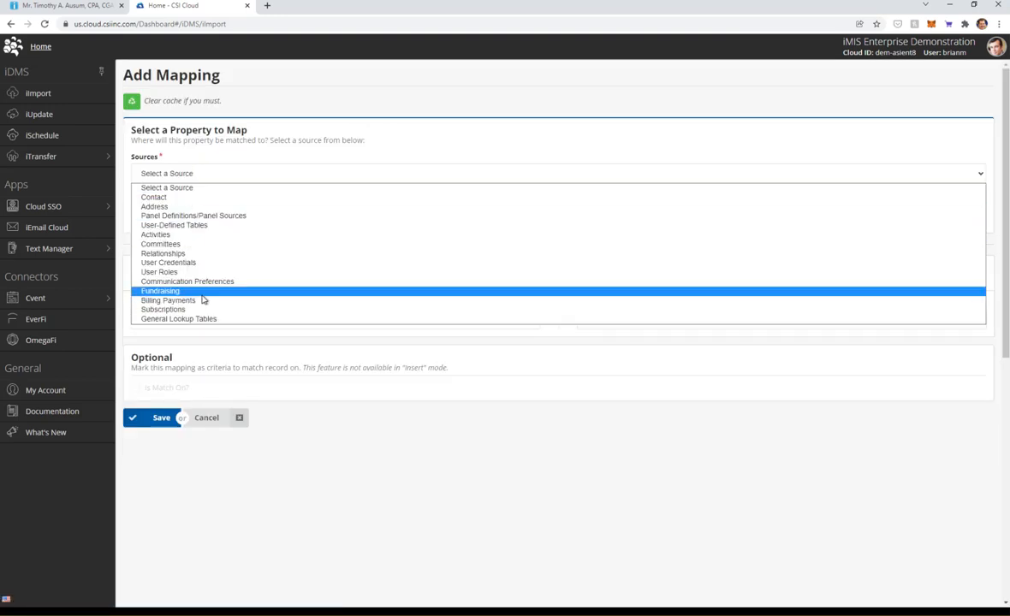
mouse_move(202, 309)
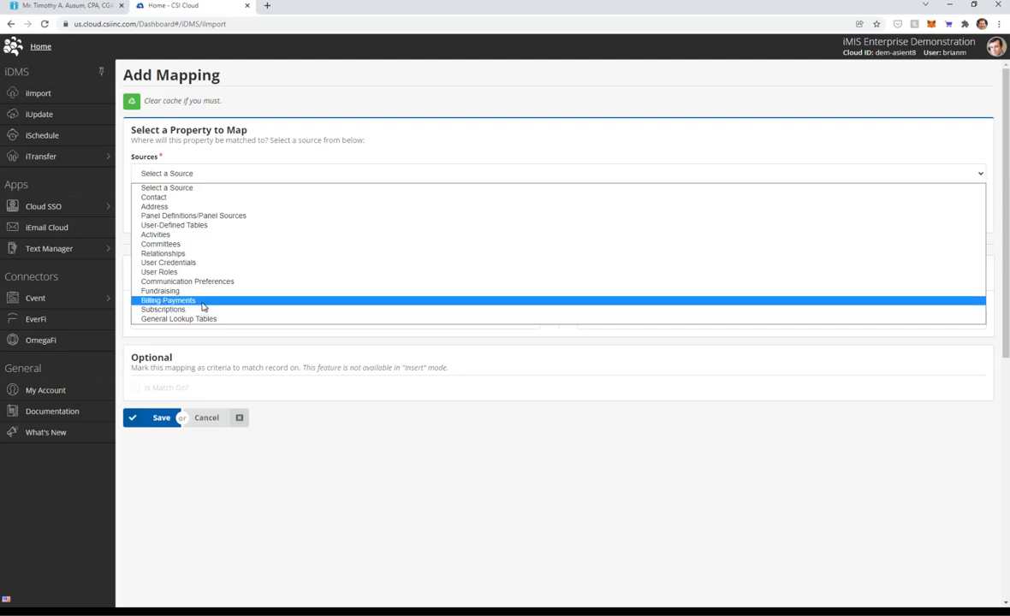
left_click(168, 299)
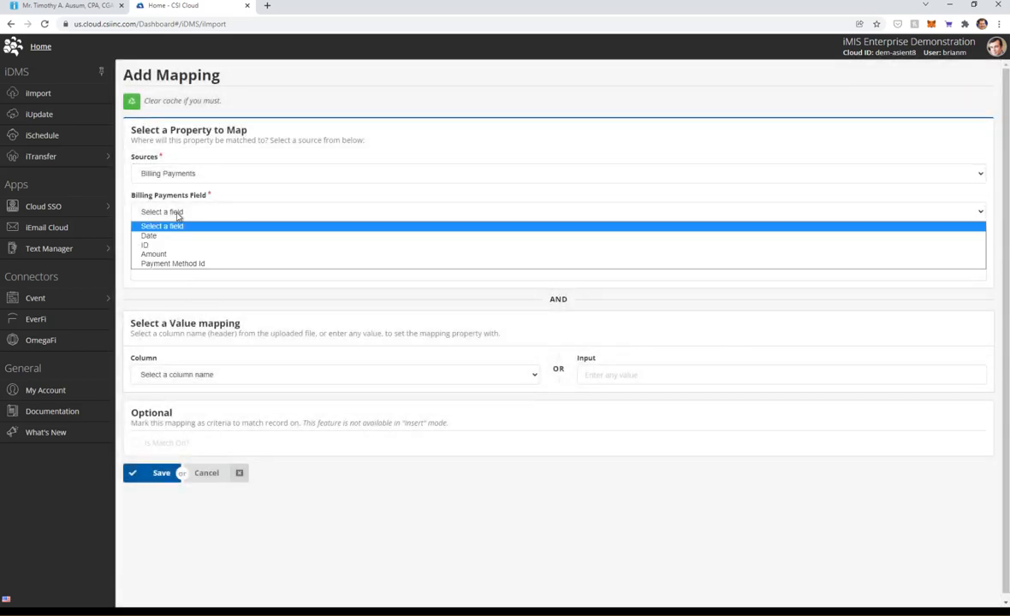
mouse_move(168, 237)
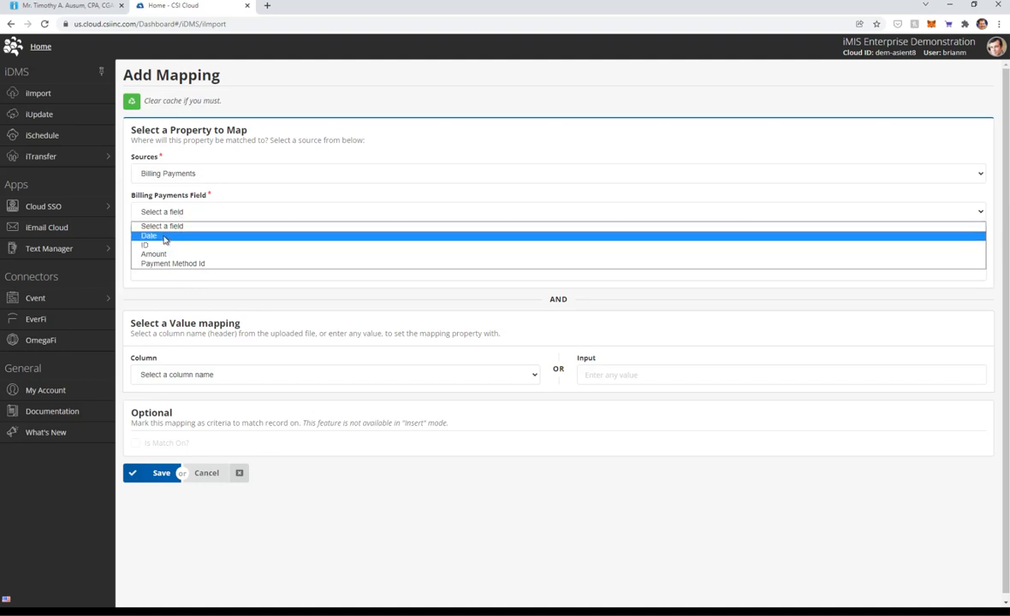
left_click(333, 373)
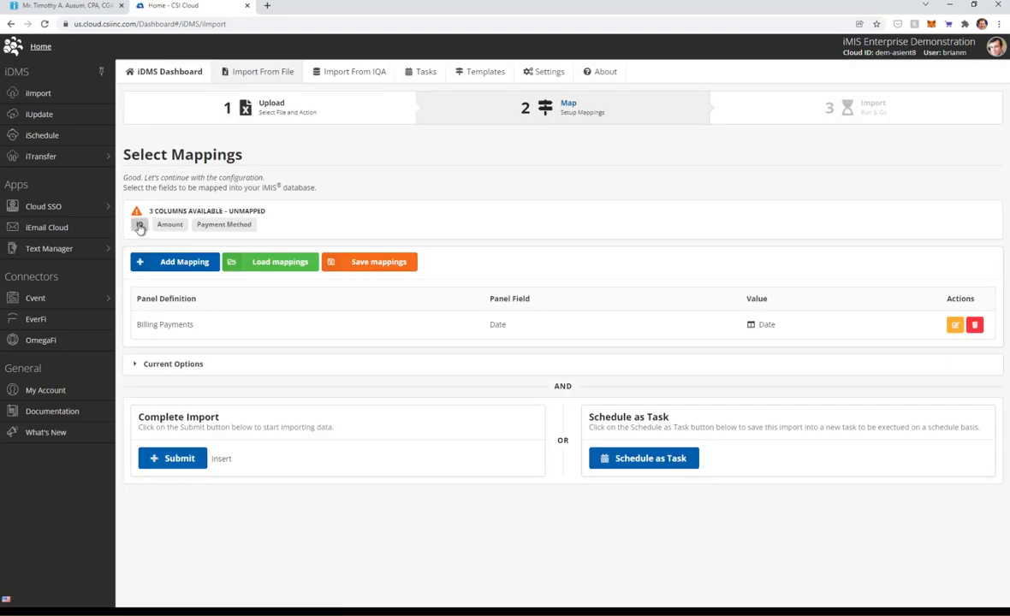
left_click(173, 260)
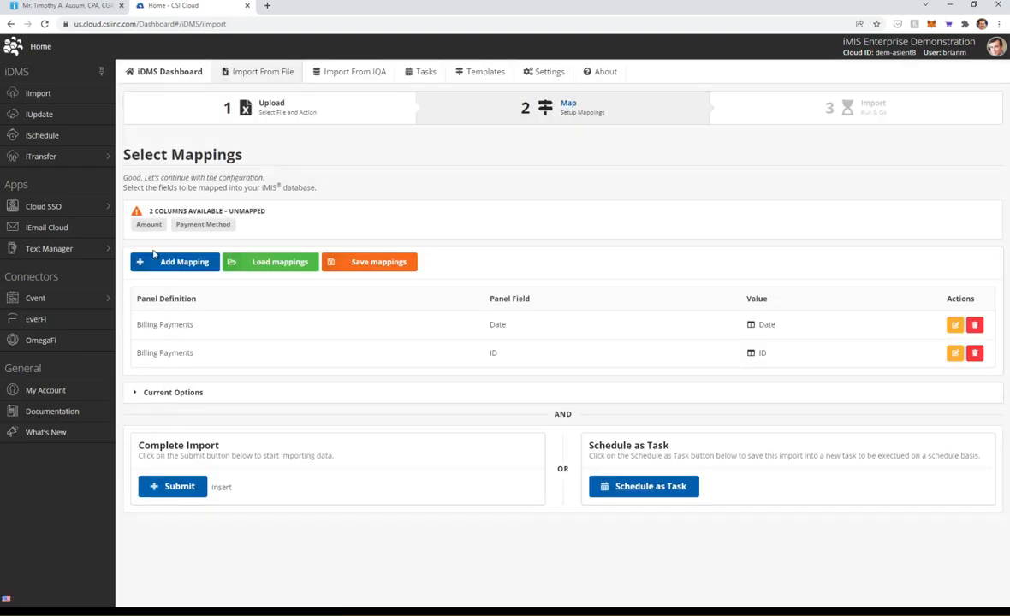
Map Payment Method Id so all four Billing Payments fields are mapped, then check none remain
left_click(174, 260)
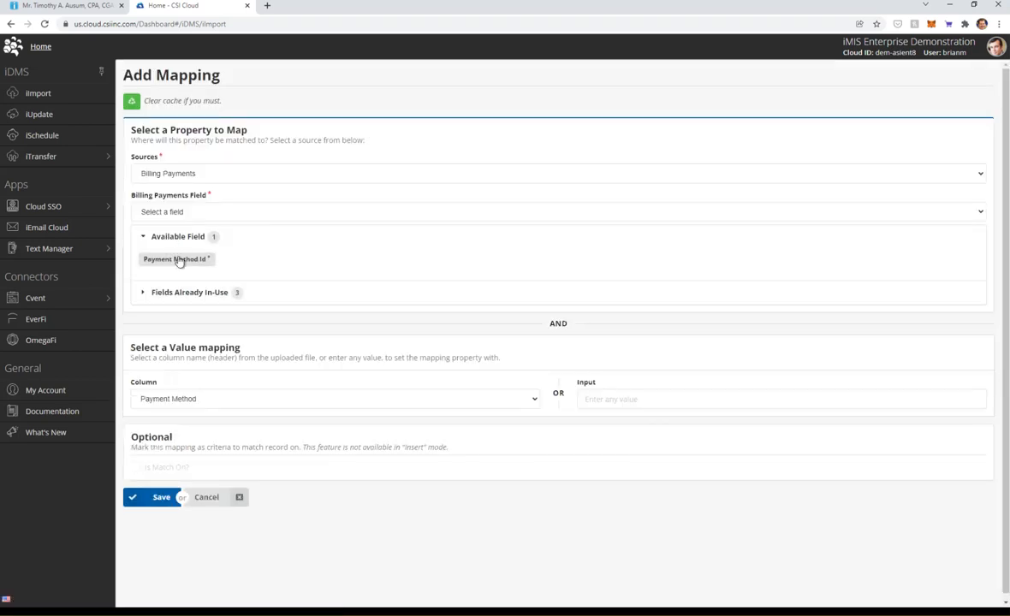
left_click(160, 496)
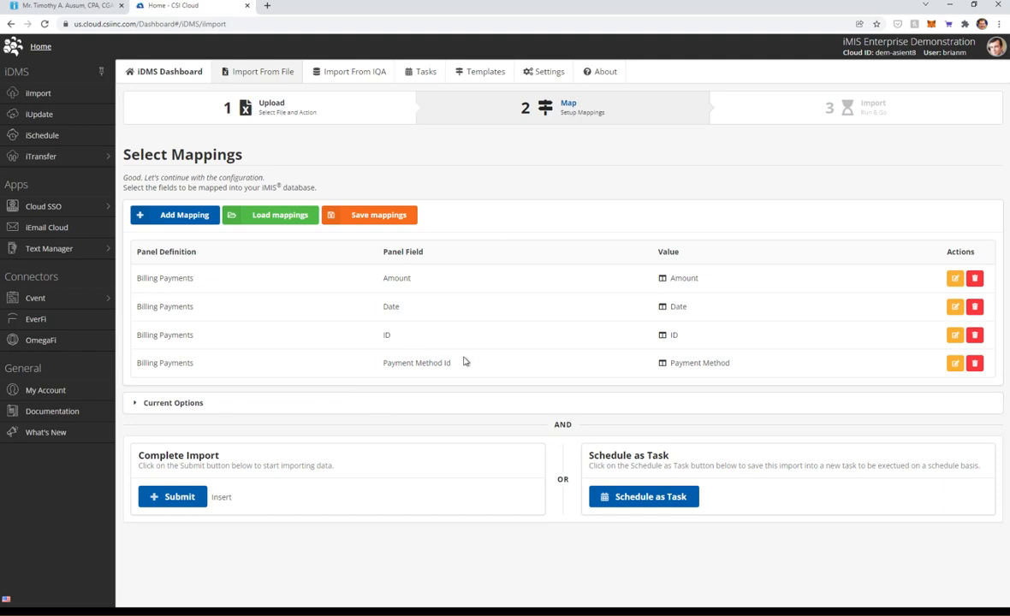
mouse_move(130, 306)
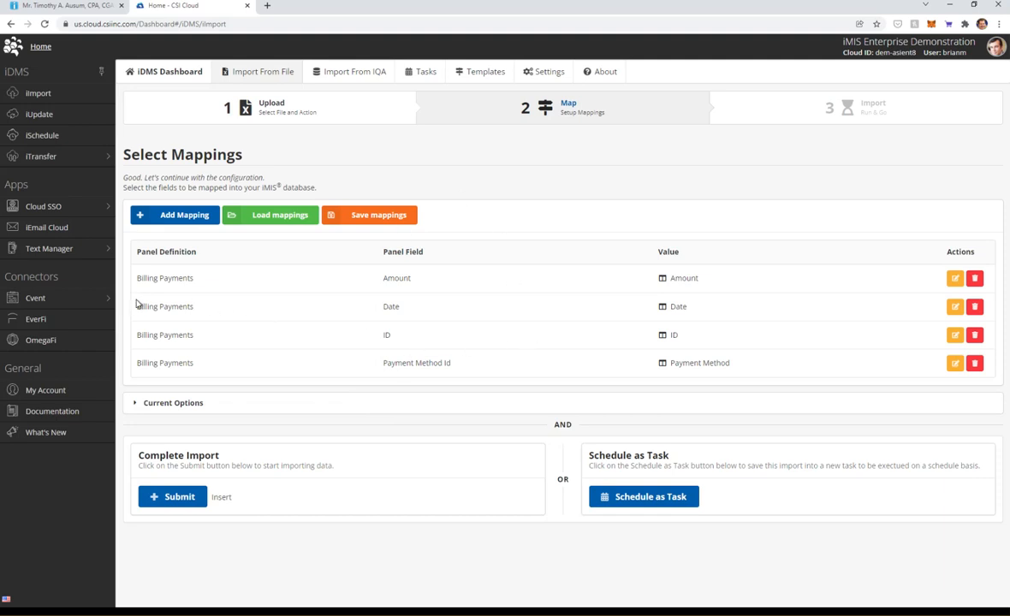
mouse_move(144, 301)
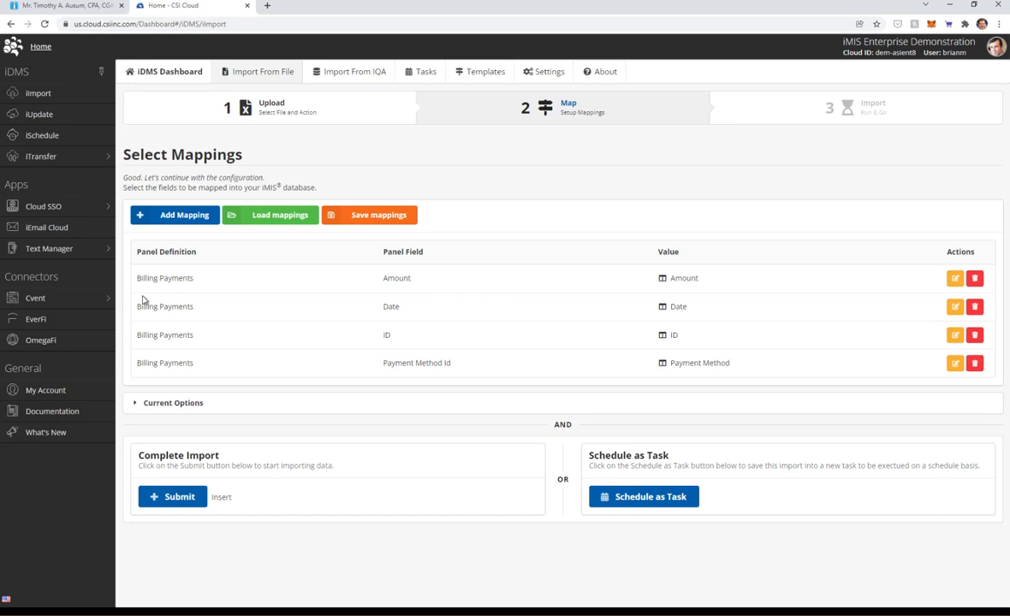
left_click(175, 216)
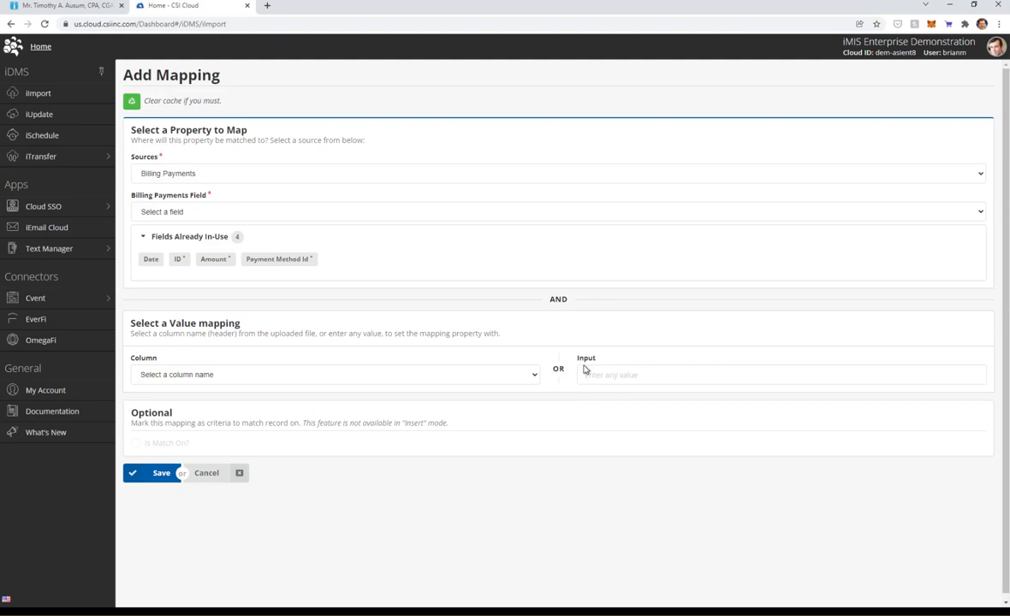
mouse_move(250, 471)
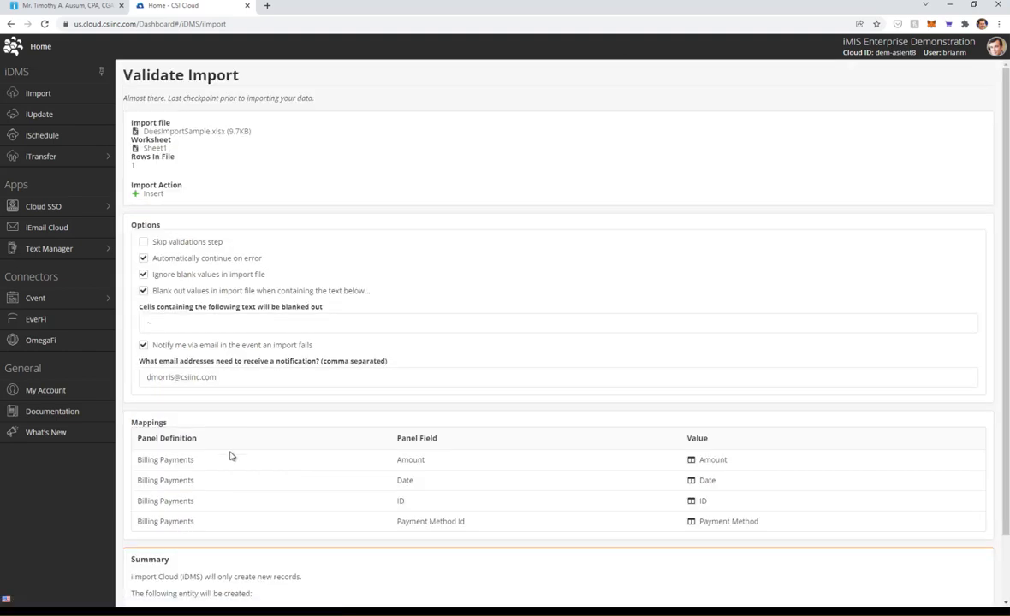
scroll("down", 3)
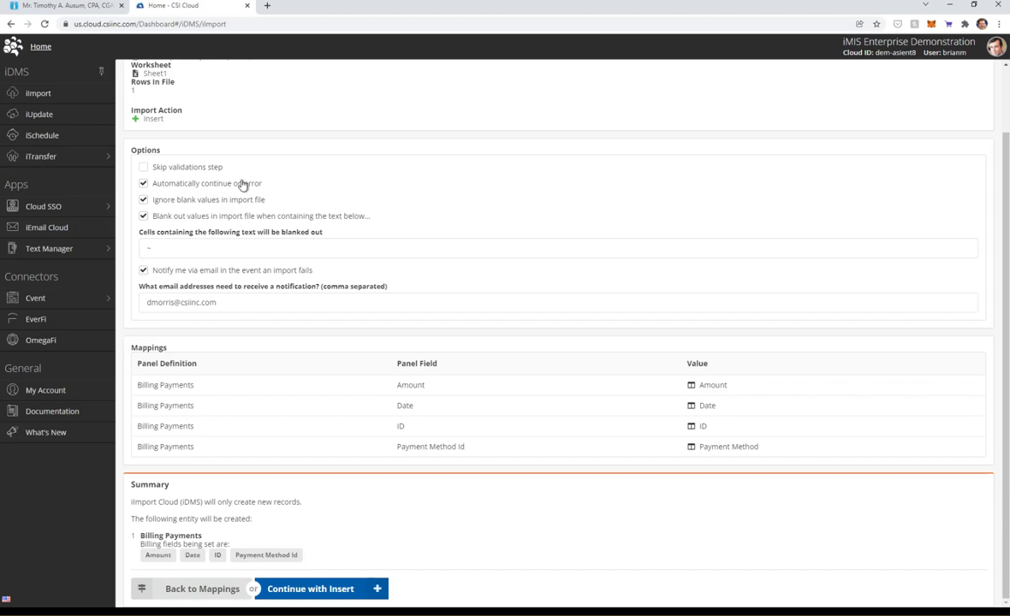
mouse_move(157, 183)
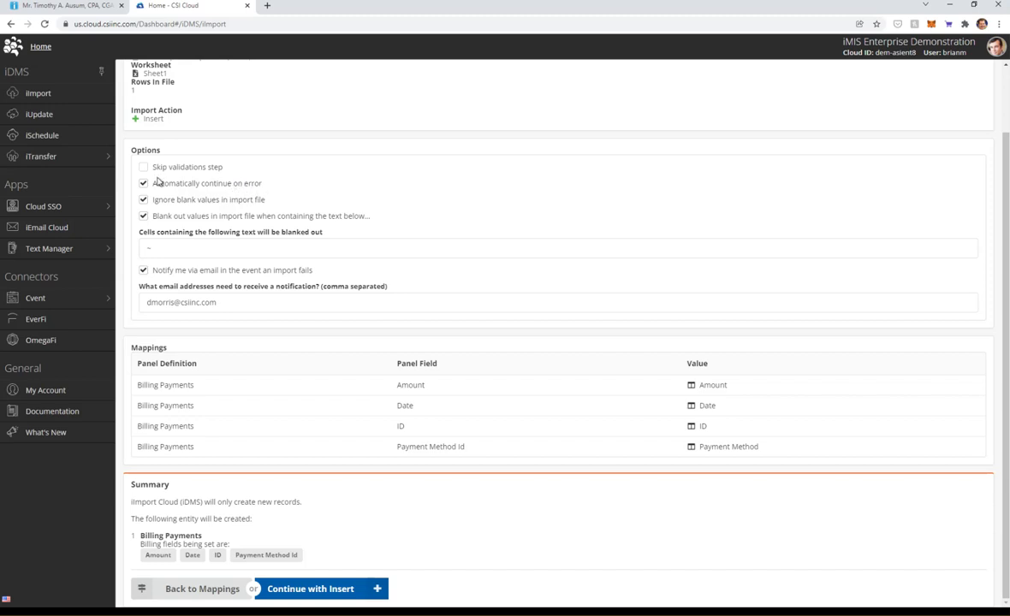
left_click(144, 183)
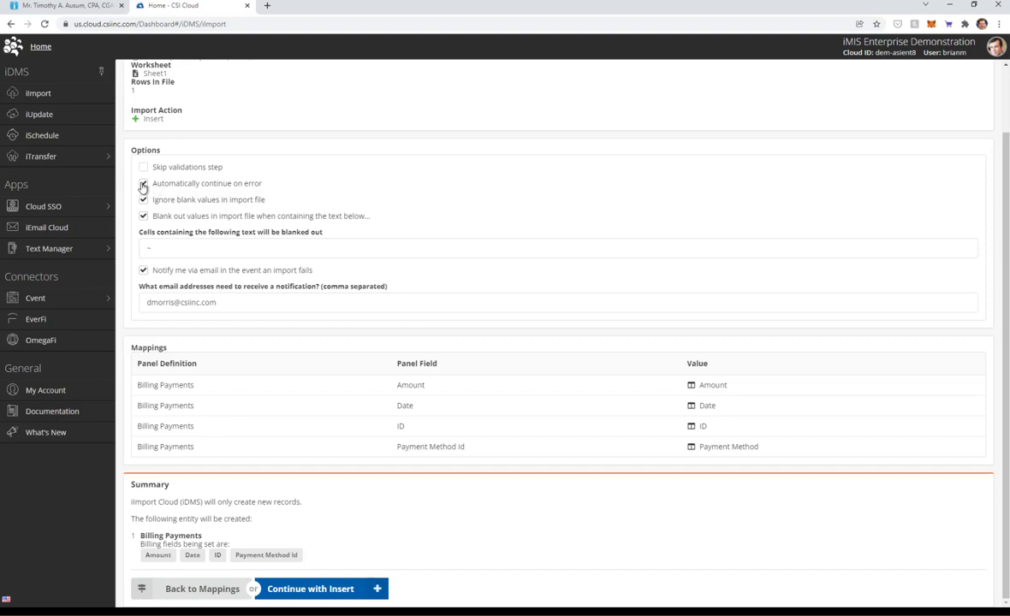
left_click(142, 183)
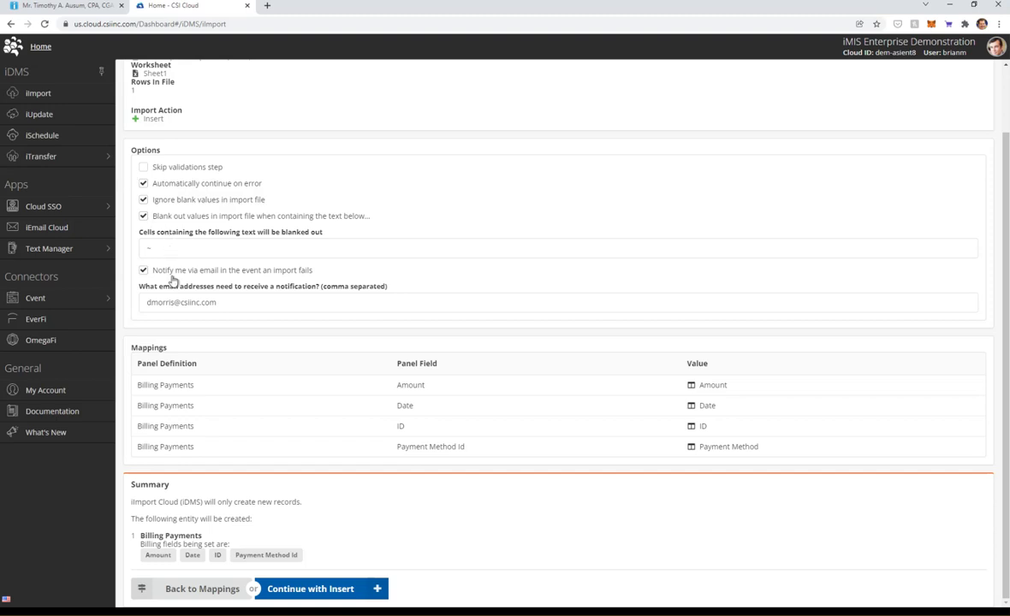
mouse_move(196, 598)
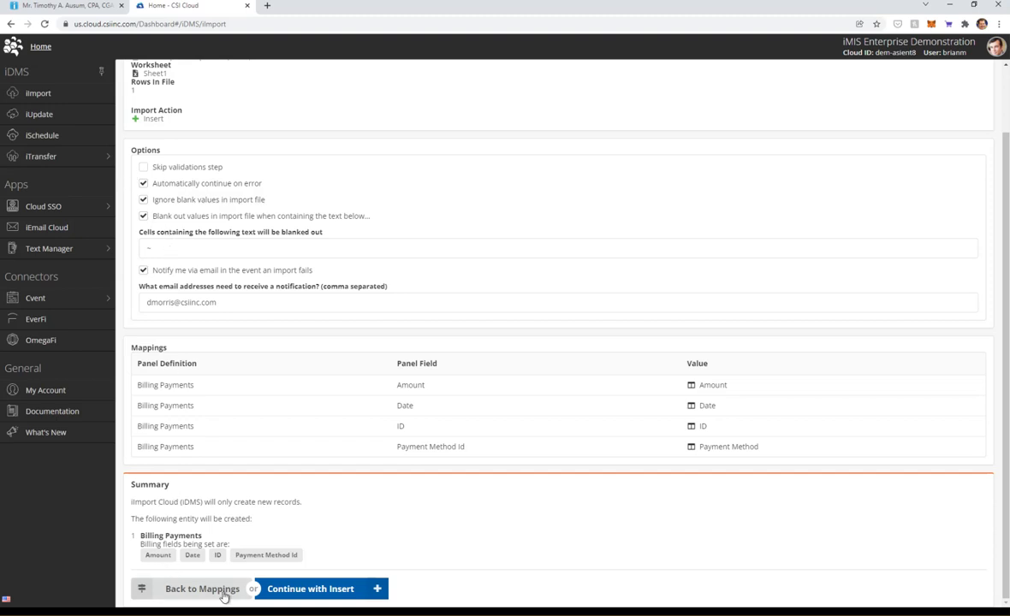
Continue with Insert to import the payment, leaving Regular Member Fees at 190.00 of 200.00
left_click(324, 587)
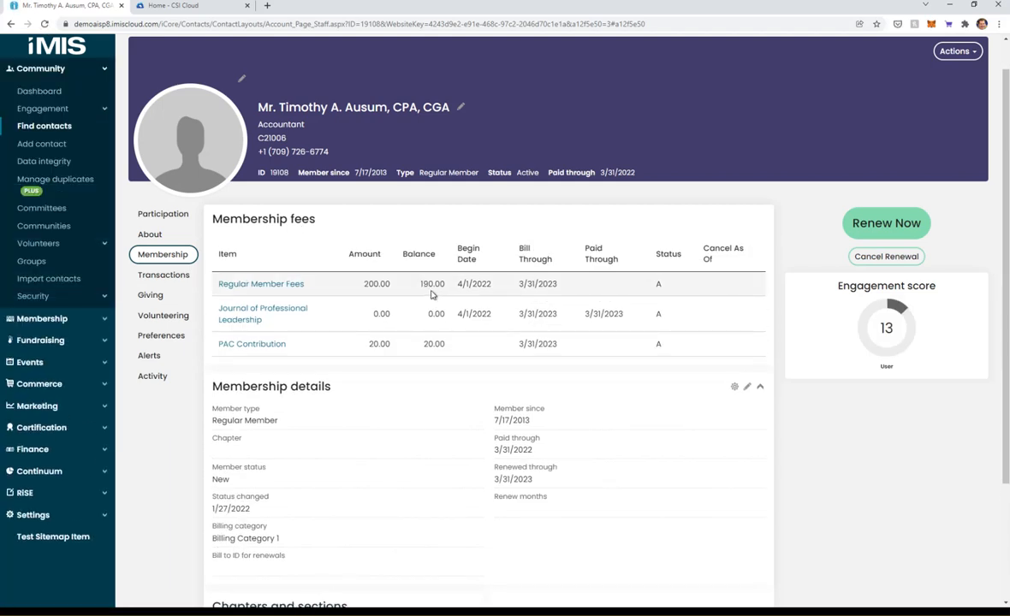
mouse_move(647, 277)
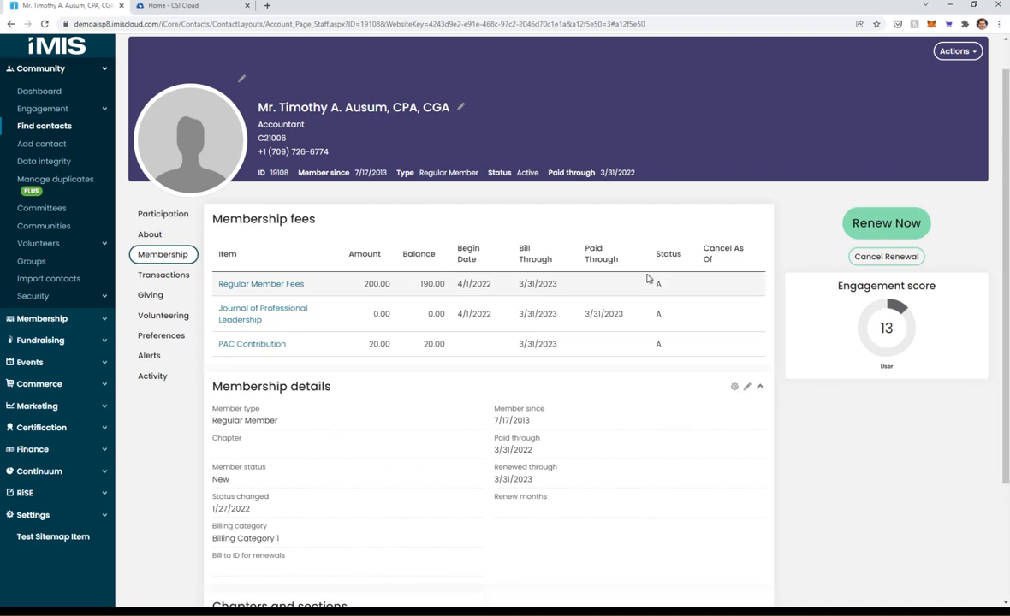
mouse_move(377, 291)
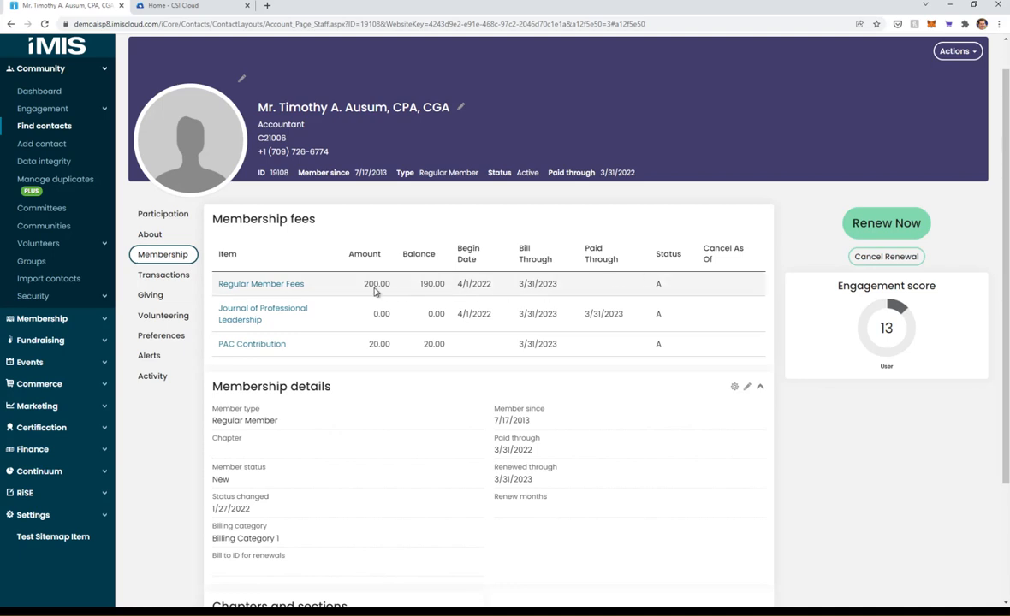